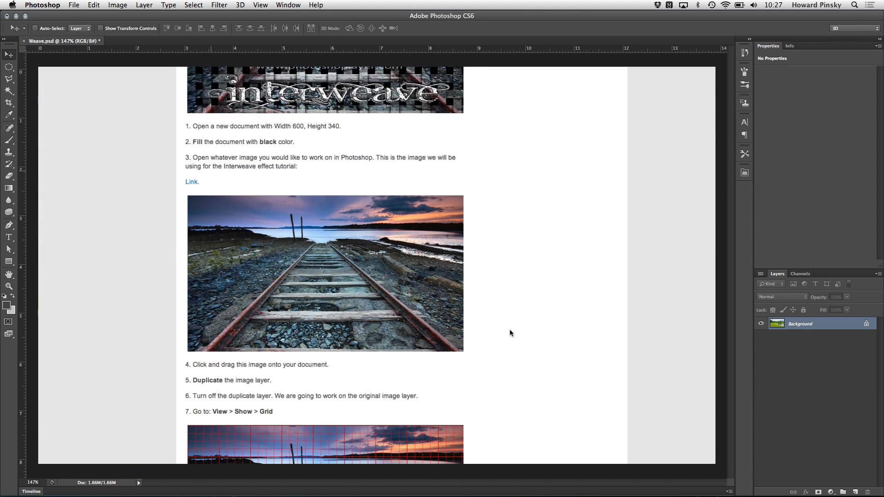
Create a new white document named 'Pattern', 50 pixels wide and 25 pixels high.
{"action": "scroll", "scroll_direction": "down", "scroll_amount": 3}
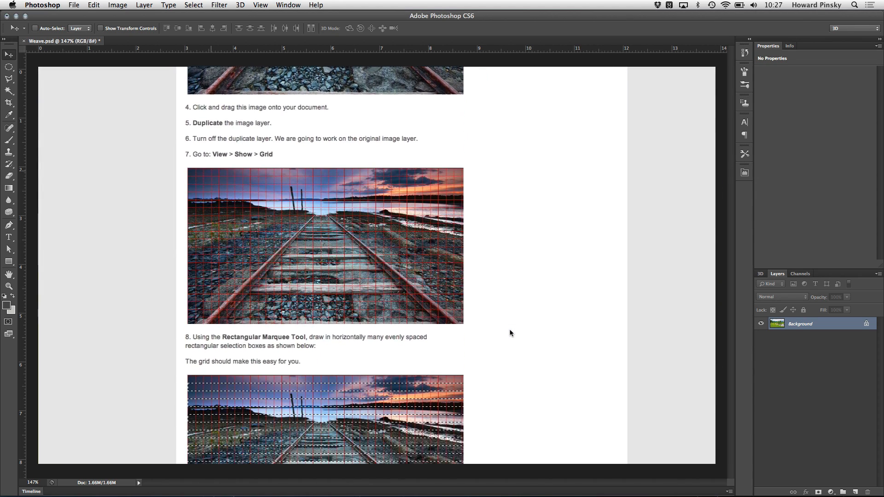
{"action": "scroll", "scroll_direction": "down", "scroll_amount": 3}
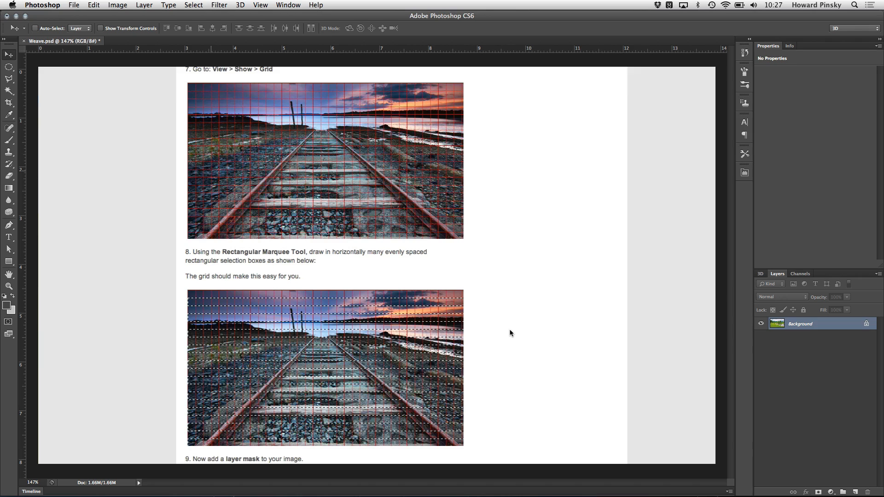
{"action": "scroll", "scroll_direction": "down", "scroll_amount": 3}
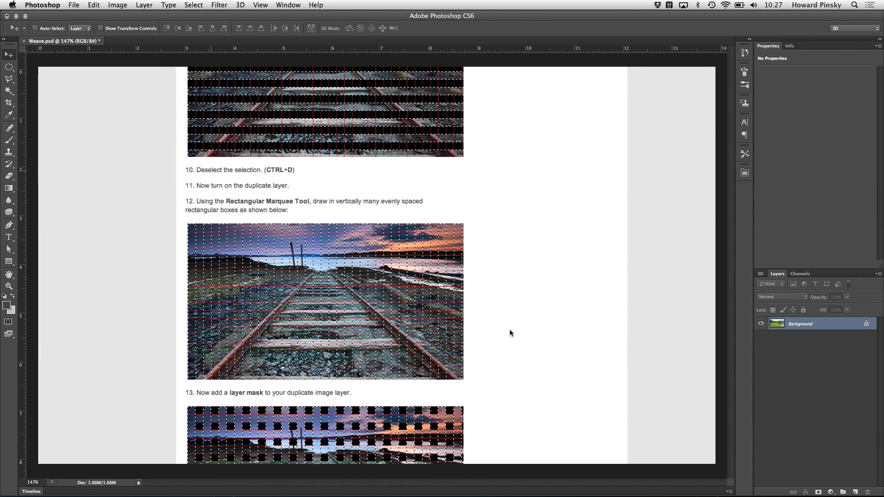
{"action": "scroll", "scroll_direction": "down", "scroll_amount": 3}
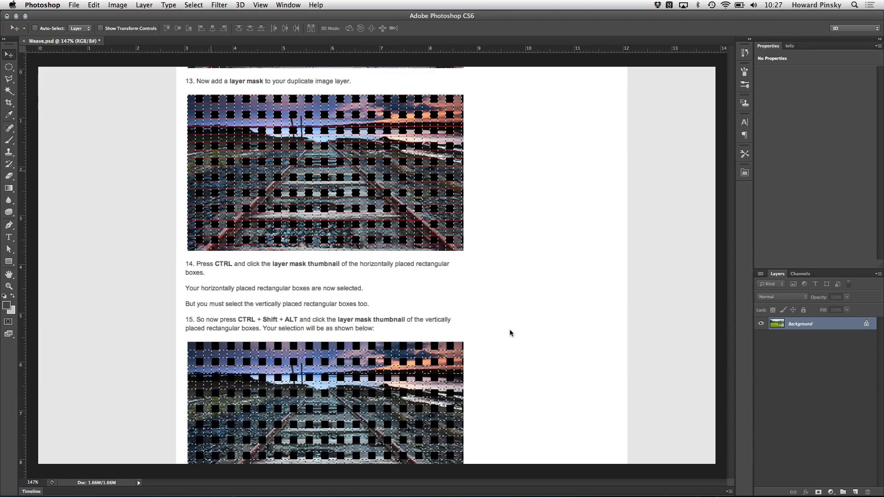
{"action": "scroll", "scroll_direction": "down", "scroll_amount": 3}
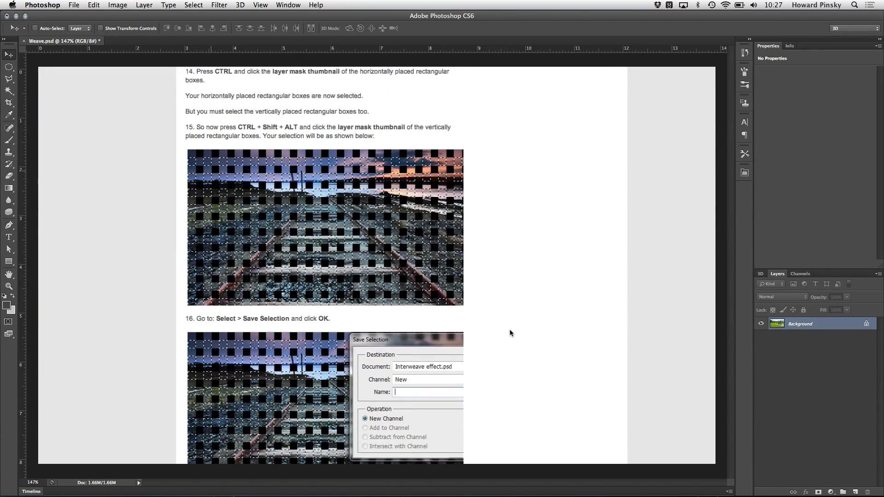
{"action": "scroll", "scroll_direction": "down", "scroll_amount": 3}
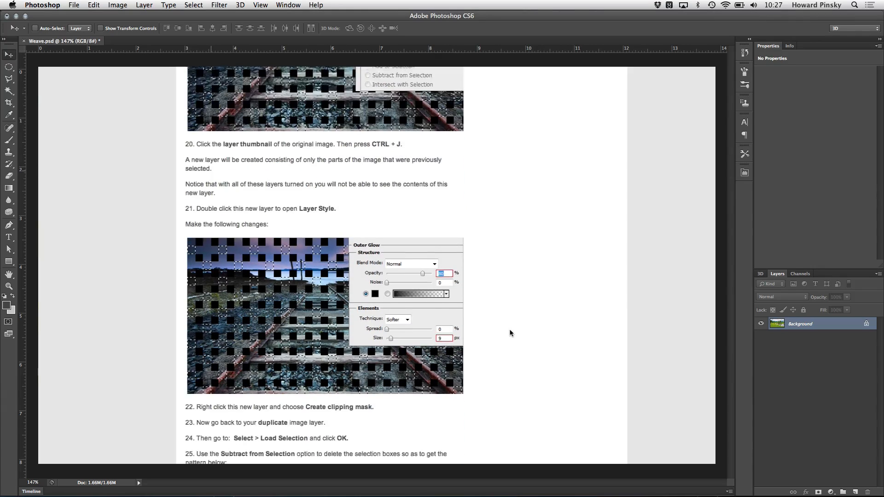
{"action": "scroll", "scroll_direction": "down", "scroll_amount": 3}
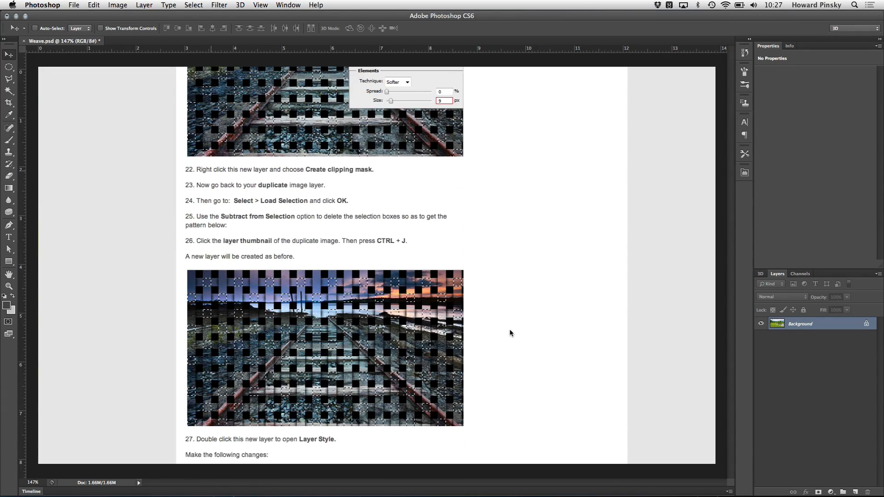
{"action": "scroll", "scroll_direction": "down", "scroll_amount": 3}
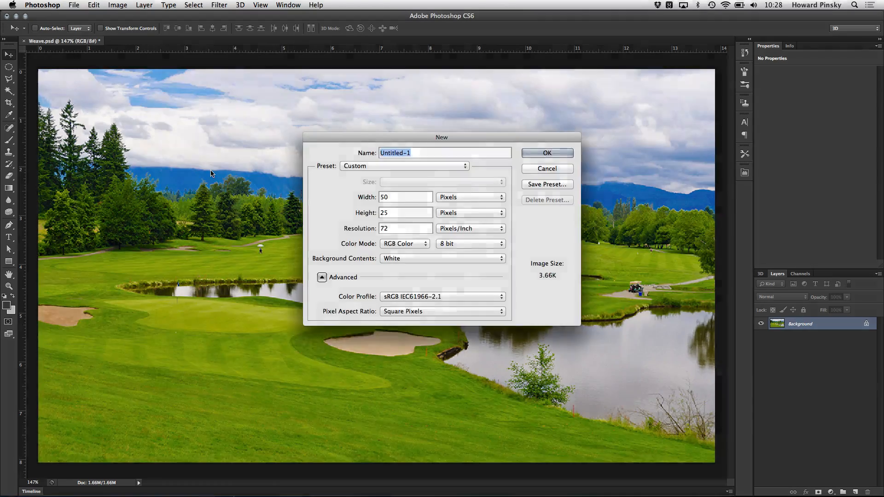
{"action": "type", "text": "Patt"}
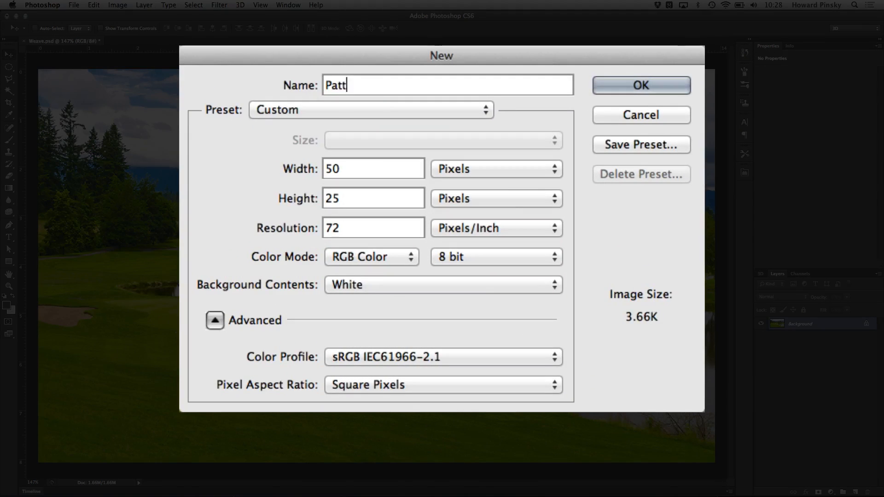
{"action": "type", "text": "ern"}
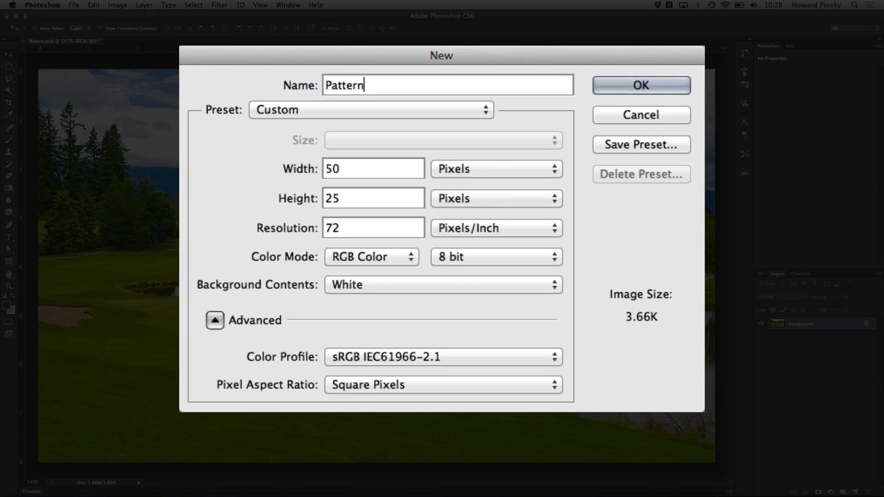
{"action": "double_click", "coordinate": [332, 198]}
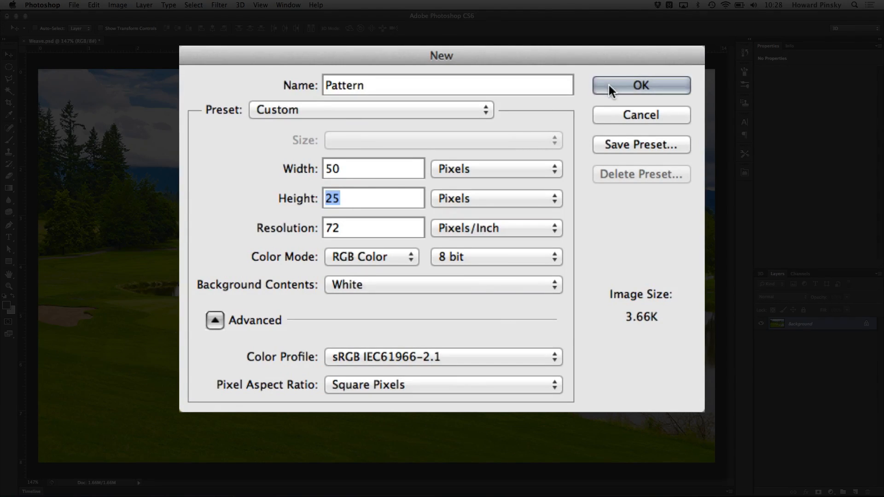
{"action": "left_click", "coordinate": [641, 85]}
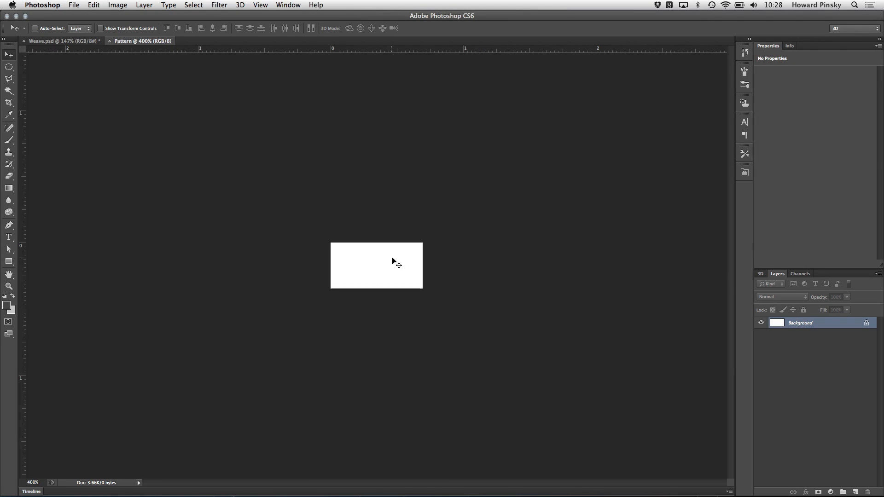
{"action": "mouse_move", "coordinate": [435, 260]}
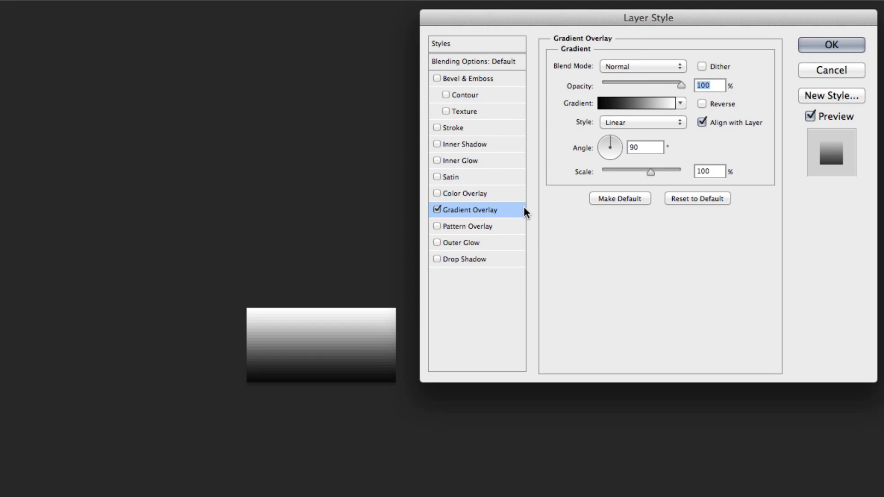
Set the gradient overlay to a 0° angle with Reflected style, and begin editing its gradient.
{"action": "left_click", "coordinate": [644, 147]}
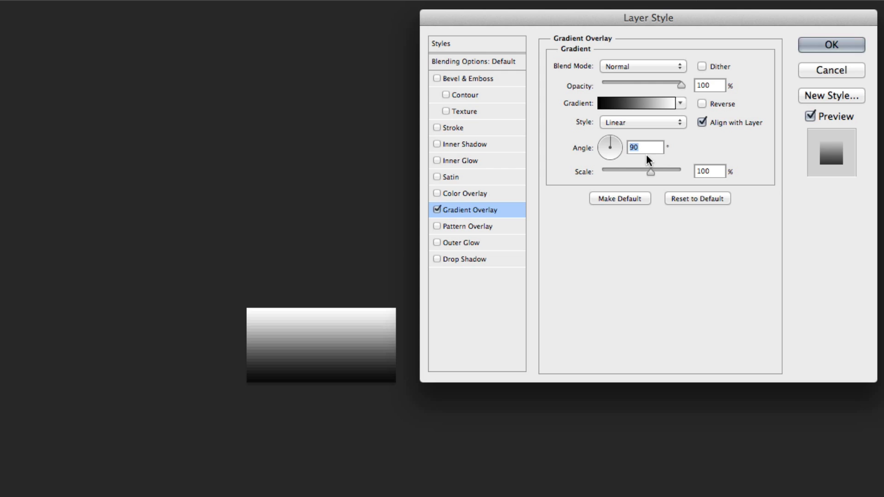
{"action": "left_click", "coordinate": [643, 123]}
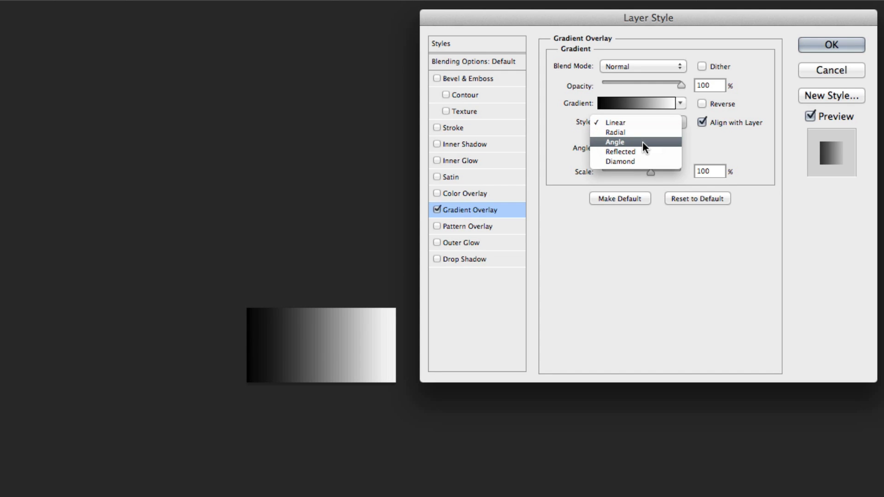
{"action": "left_click", "coordinate": [621, 152]}
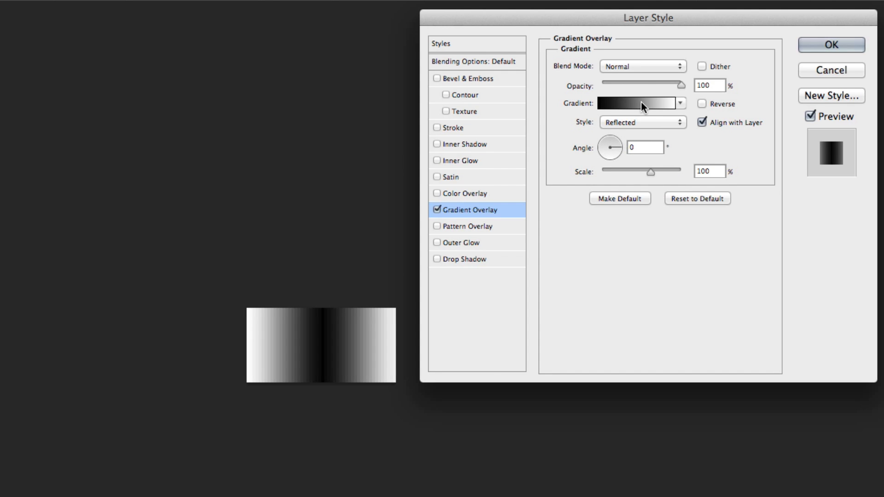
{"action": "left_click", "coordinate": [642, 104]}
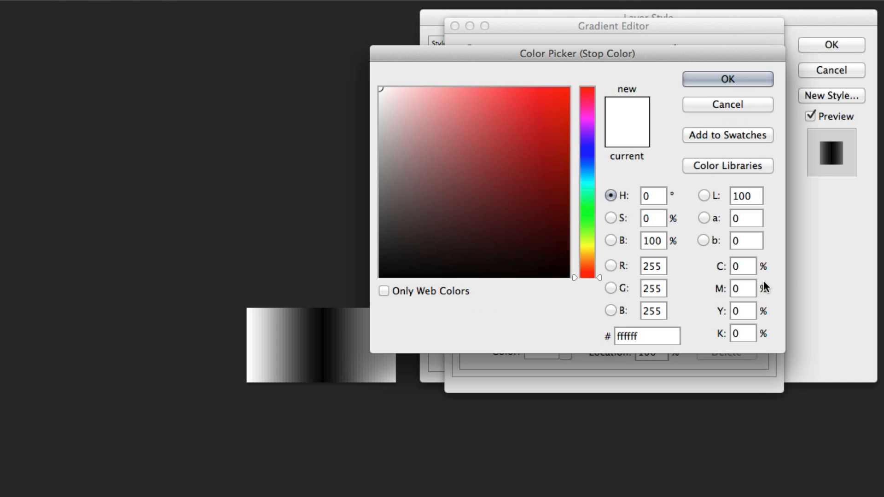
Set the gradient's color stops to dark gray #464646 and light gray #dadada.
{"action": "left_click", "coordinate": [380, 228]}
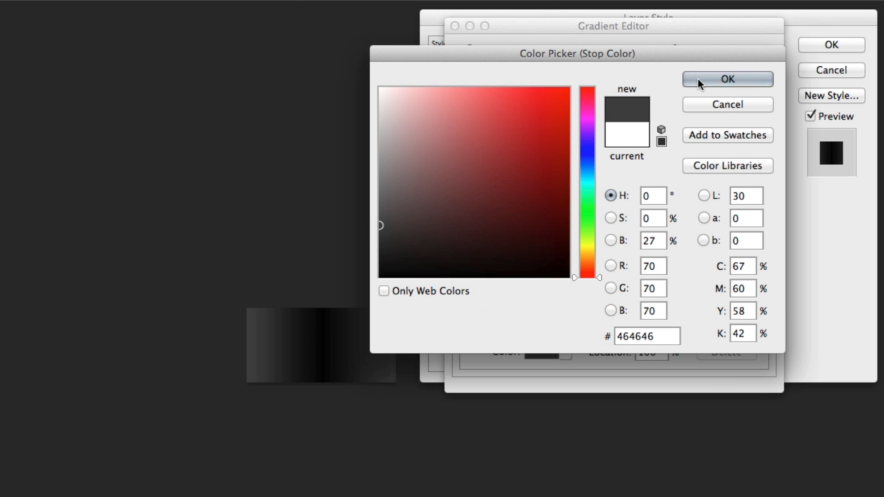
{"action": "left_click", "coordinate": [382, 275]}
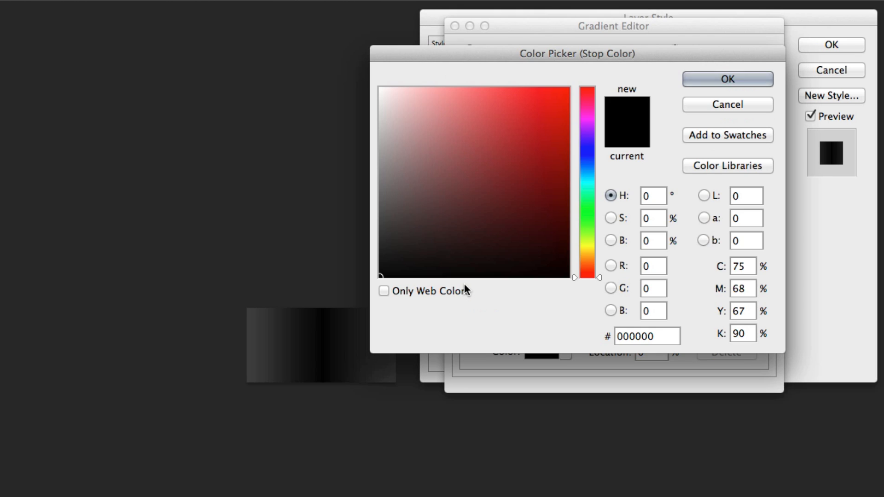
{"action": "left_click", "coordinate": [379, 113]}
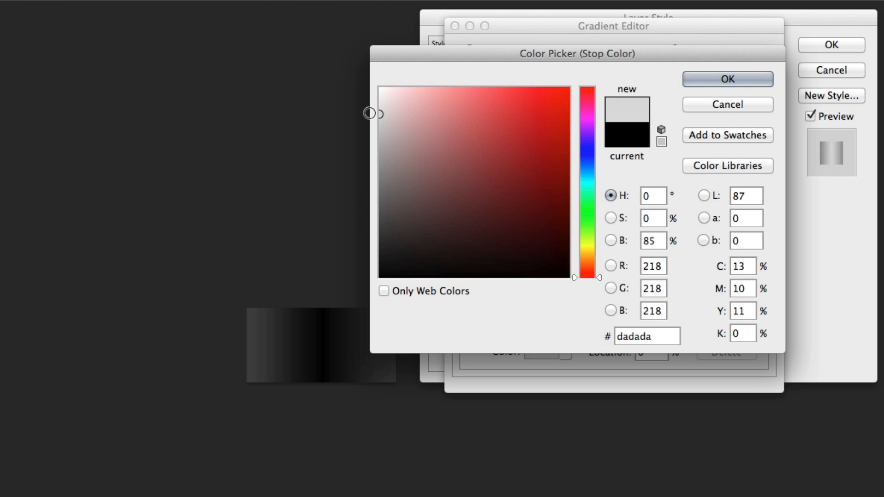
{"action": "left_click", "coordinate": [727, 80]}
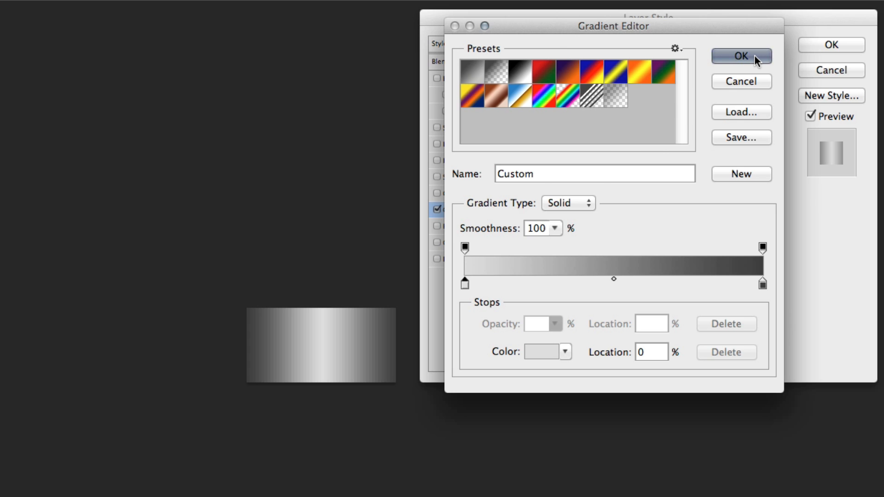
Accept the gray gradient and increase the gradient overlay Scale to 120%.
{"action": "left_click", "coordinate": [740, 55]}
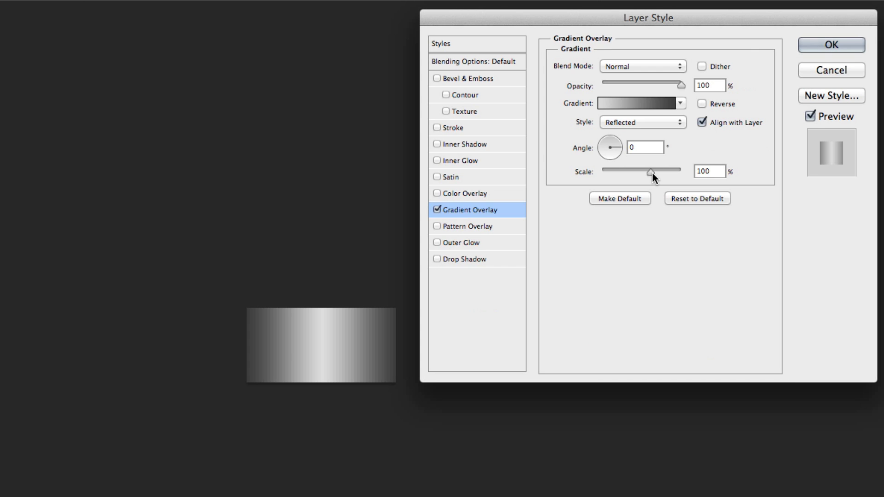
{"action": "left_click_drag", "start_coordinate": [651, 171], "coordinate": [661, 171]}
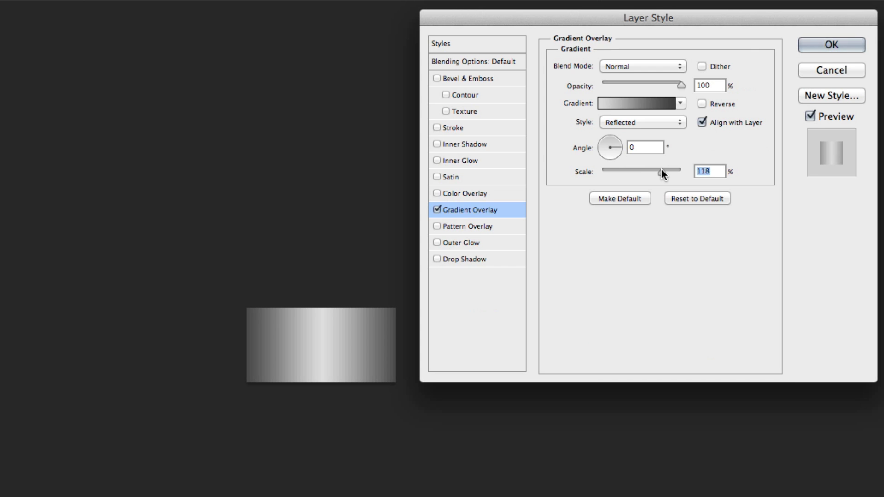
{"action": "left_click_drag", "start_coordinate": [658, 171], "coordinate": [663, 170]}
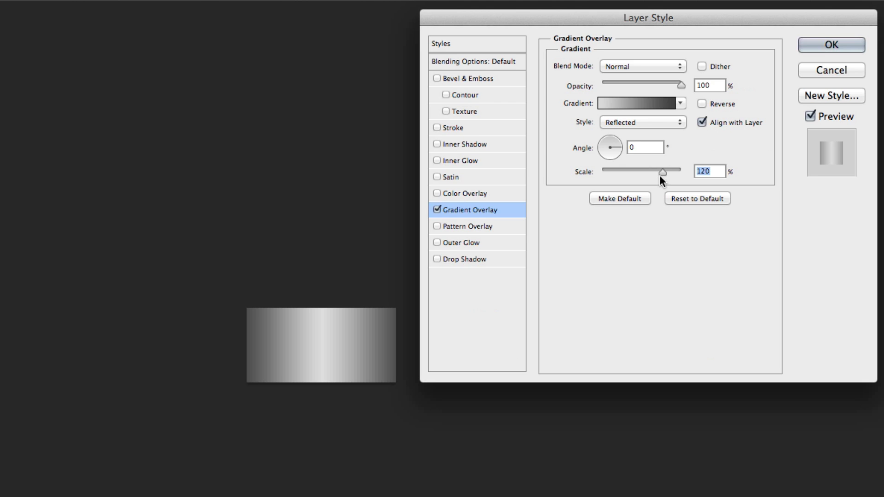
{"action": "mouse_move", "coordinate": [478, 138]}
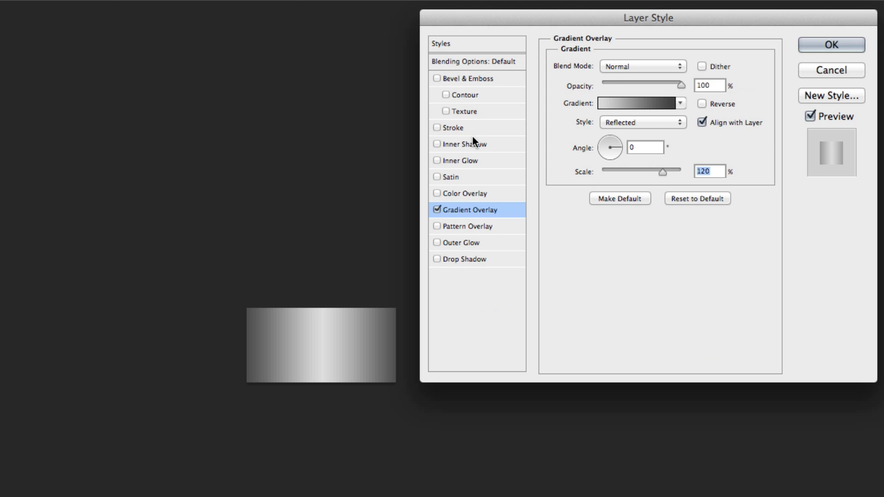
Add a white Overlay inner shadow at 40% opacity and distance 2, then apply the effects.
{"action": "left_click", "coordinate": [465, 144]}
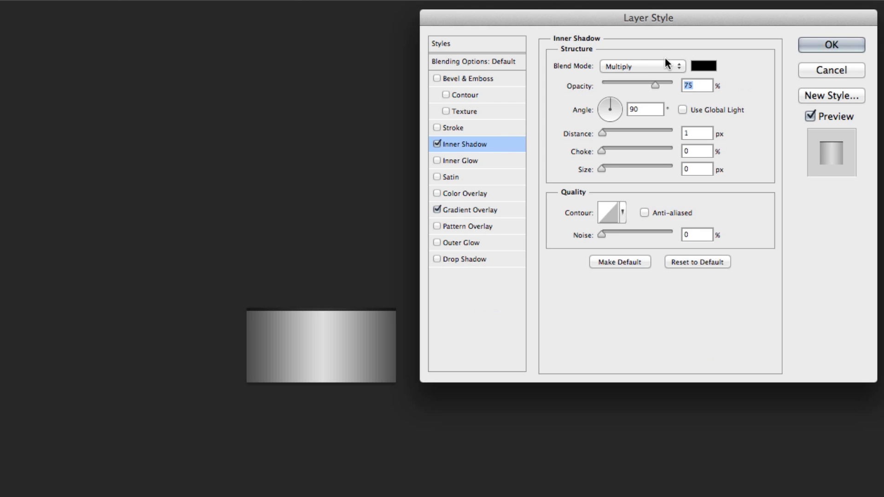
{"action": "mouse_move", "coordinate": [665, 62]}
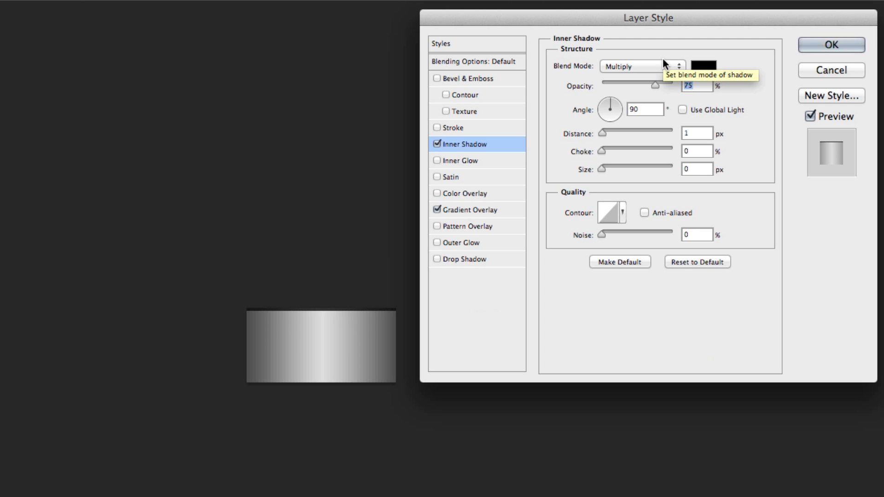
{"action": "left_click", "coordinate": [639, 66]}
{"action": "type", "text": "40"}
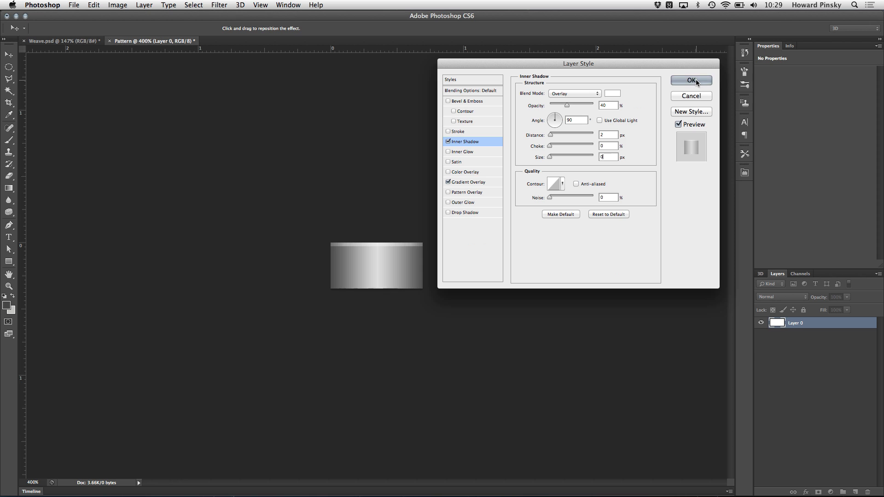
{"action": "left_click", "coordinate": [691, 80]}
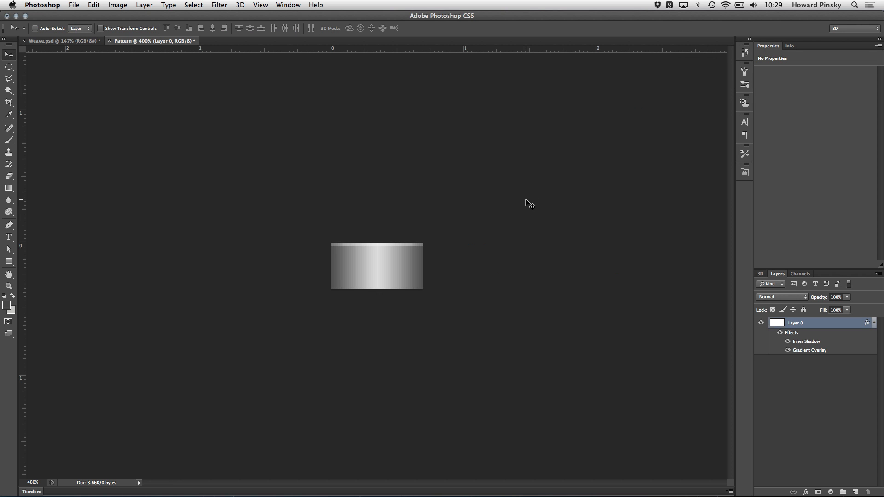
{"action": "mouse_move", "coordinate": [98, 108]}
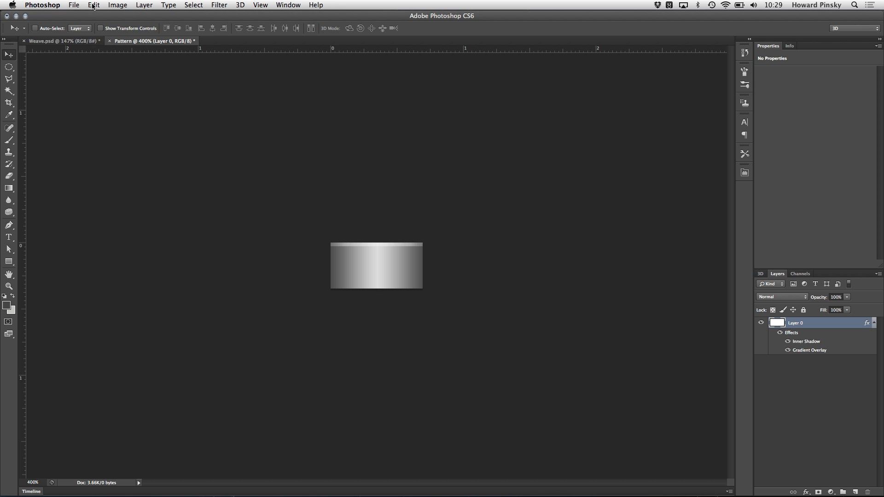
Define the tile as a pattern named 'Weave' via Edit > Define Pattern.
{"action": "left_click", "coordinate": [92, 5]}
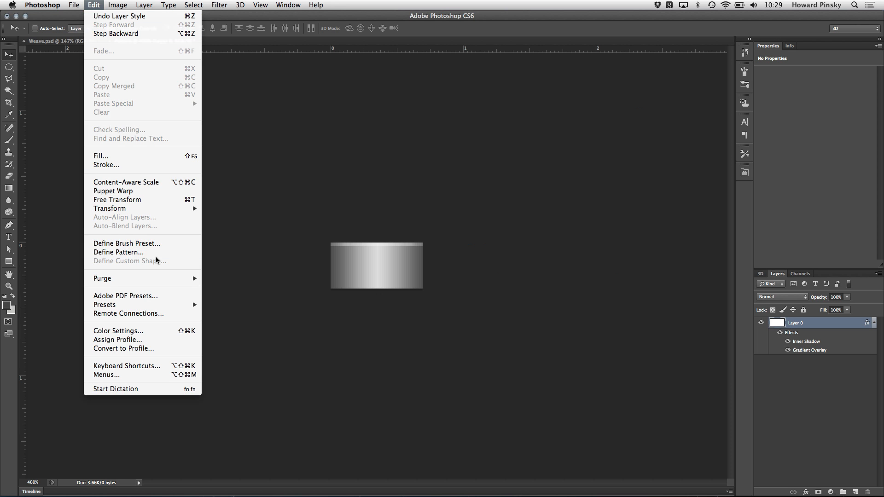
{"action": "left_click", "coordinate": [118, 252]}
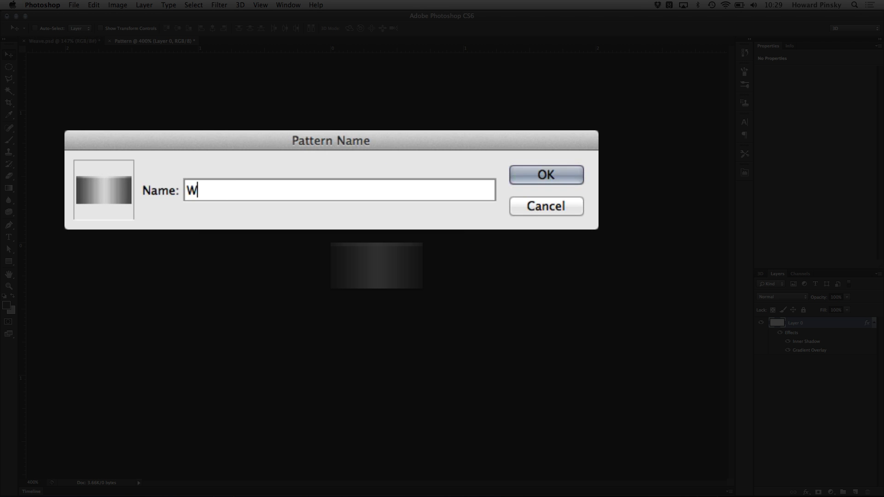
{"action": "type", "text": "eave"}
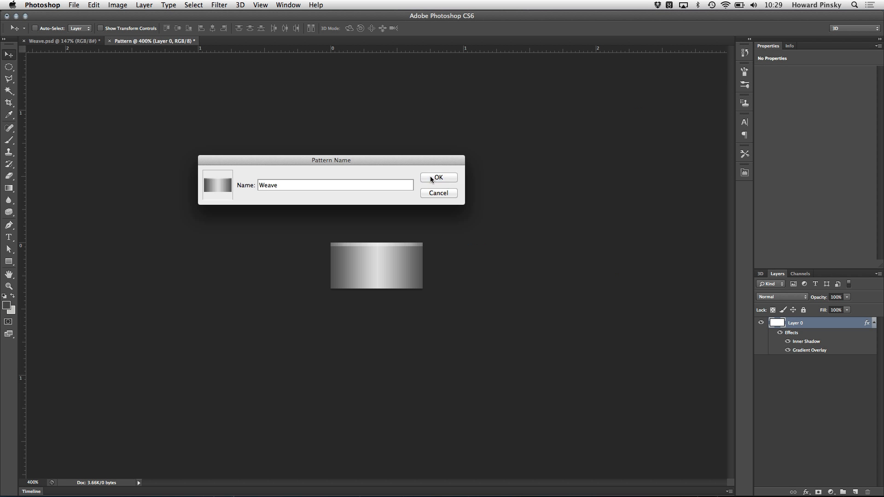
{"action": "left_click", "coordinate": [439, 177]}
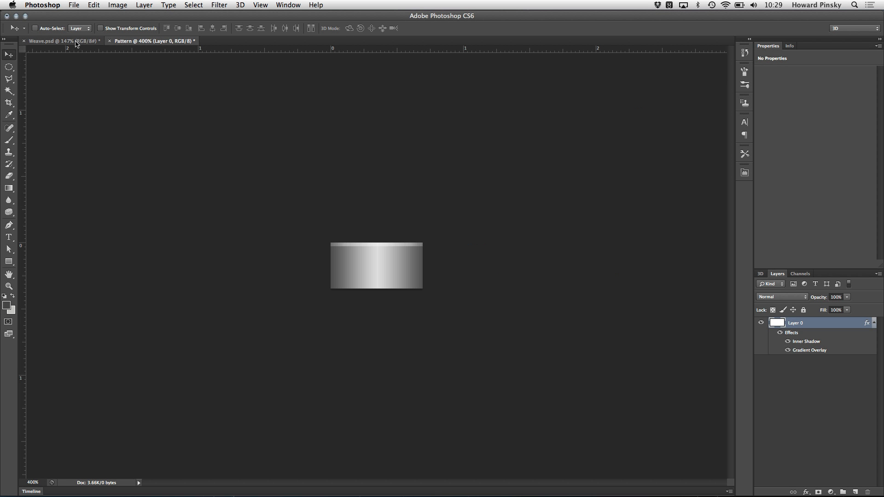
Switch to the golf course photo and add empty Layer 1 above the background.
{"action": "left_click", "coordinate": [60, 40]}
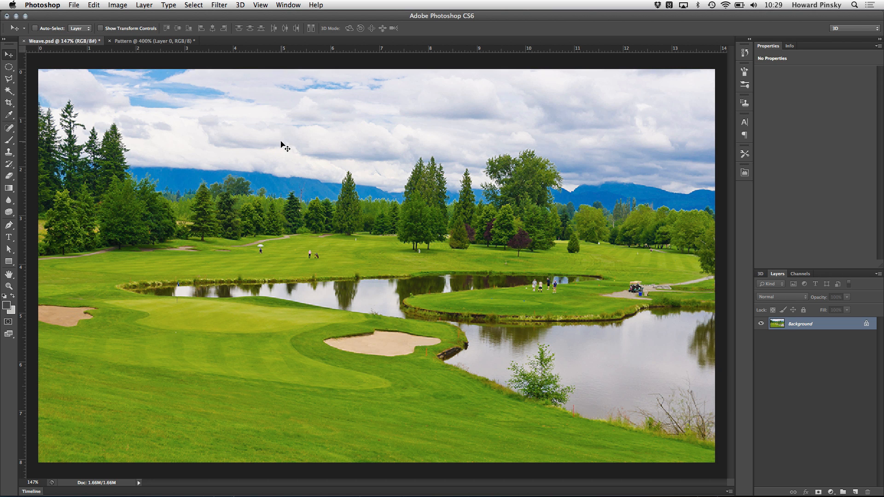
{"action": "mouse_move", "coordinate": [352, 209]}
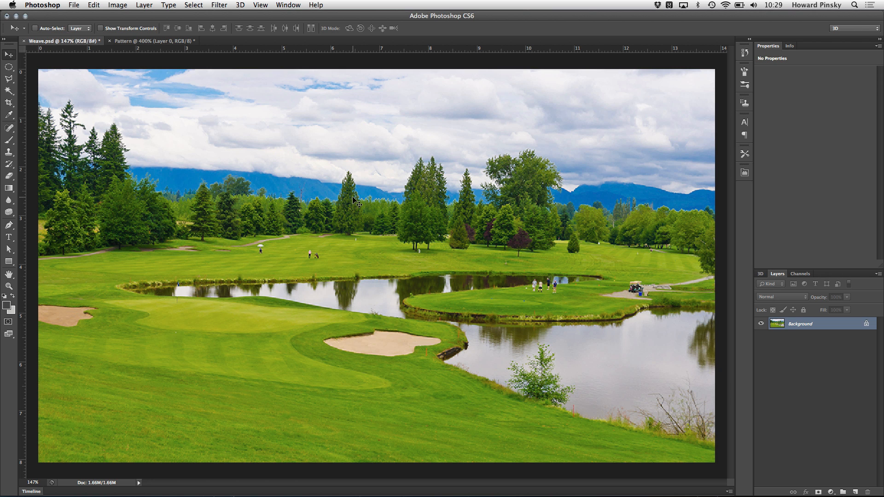
{"action": "mouse_move", "coordinate": [711, 337]}
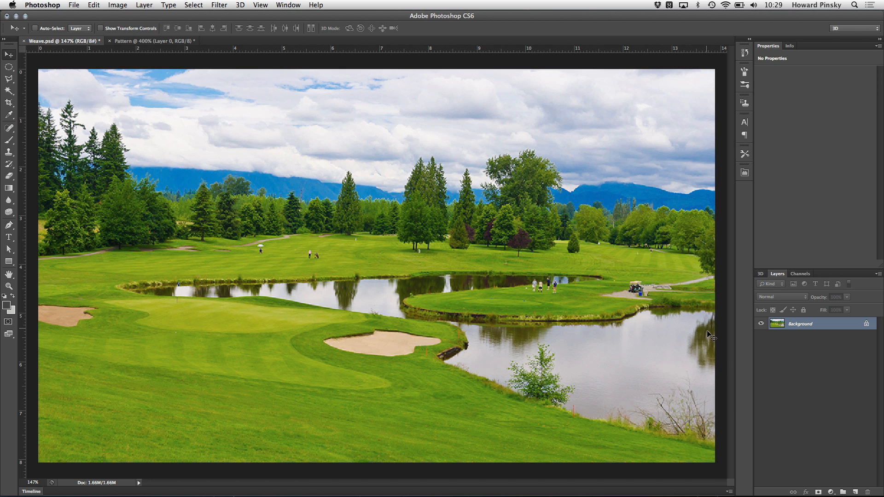
{"action": "mouse_move", "coordinate": [858, 465]}
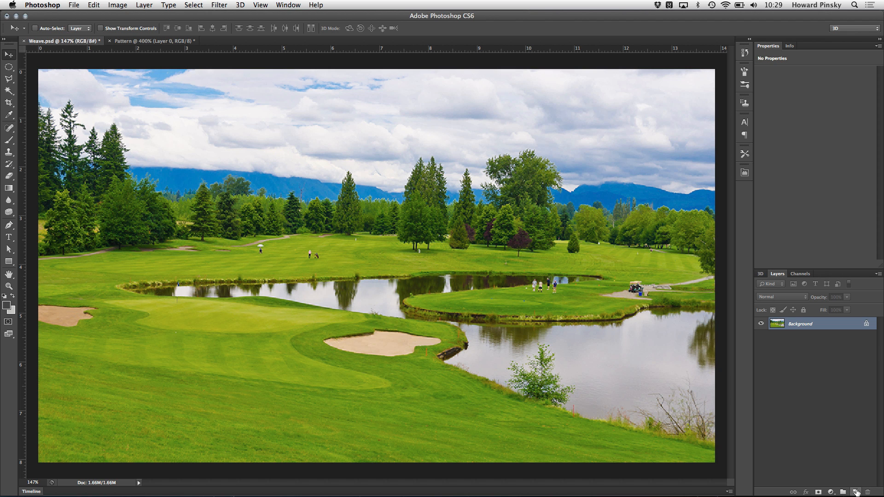
{"action": "left_click", "coordinate": [856, 492]}
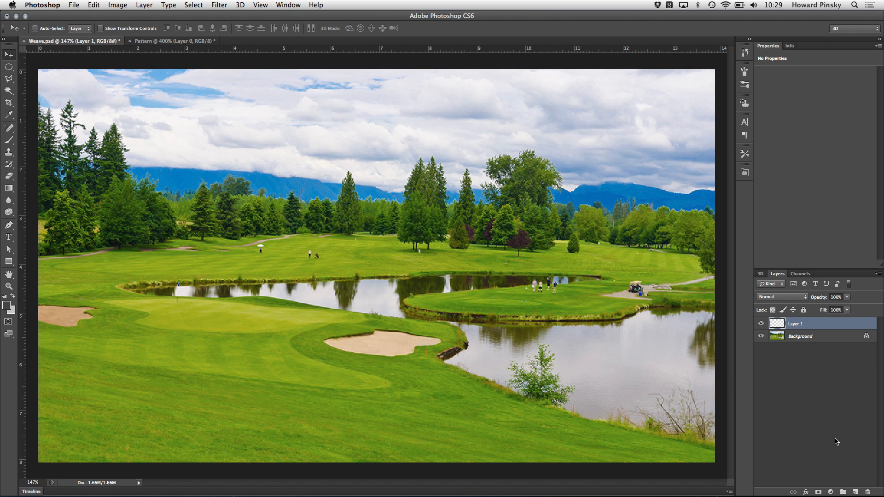
{"action": "key", "text": "Cmd+Option+Shift+N"}
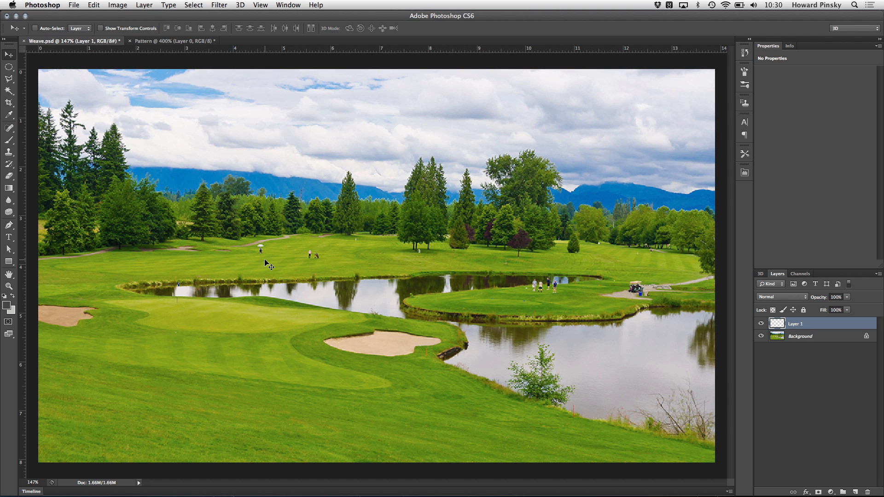
Fill Layer 1 with the Weave custom pattern using the Cross Weave script.
{"action": "left_click", "coordinate": [69, 6]}
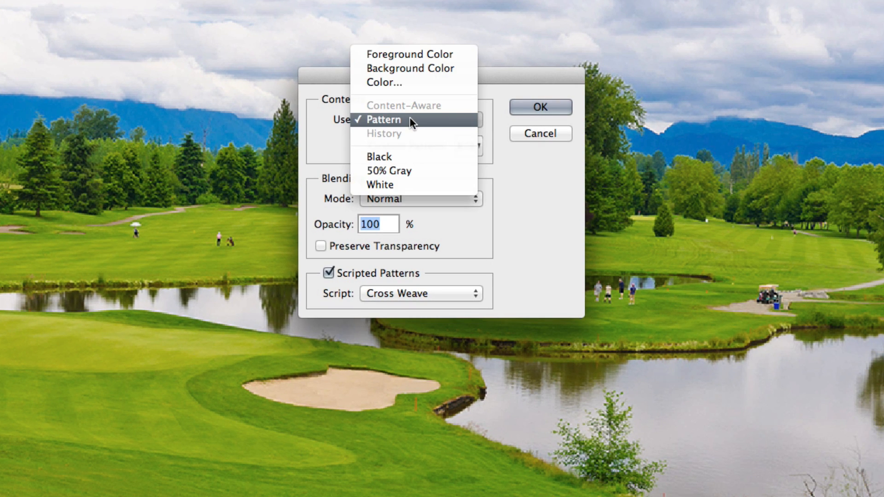
{"action": "left_click", "coordinate": [382, 119]}
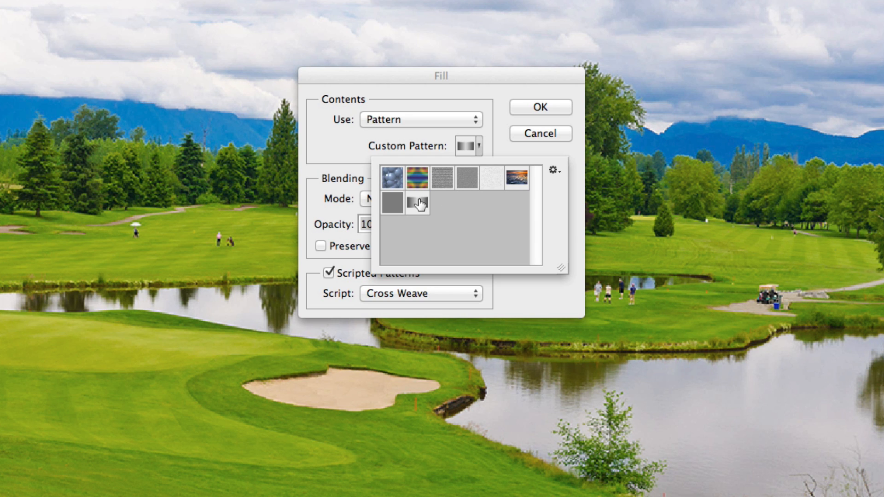
{"action": "mouse_move", "coordinate": [418, 203]}
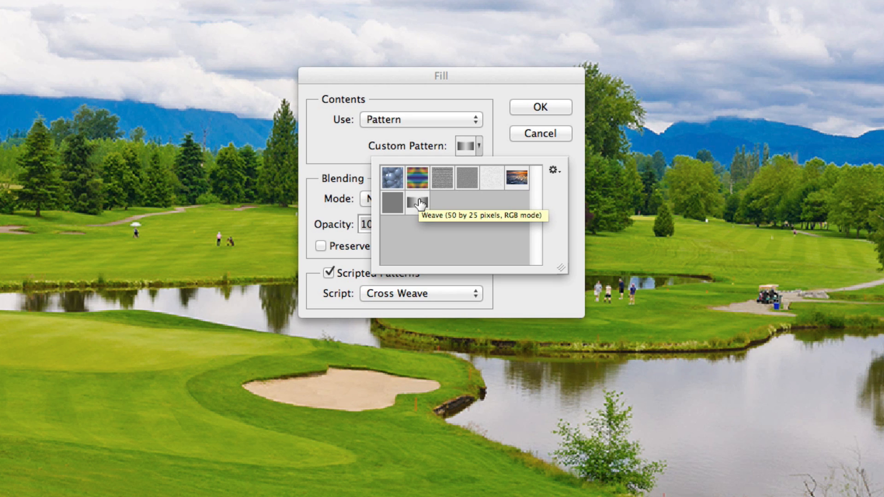
{"action": "left_click", "coordinate": [419, 203]}
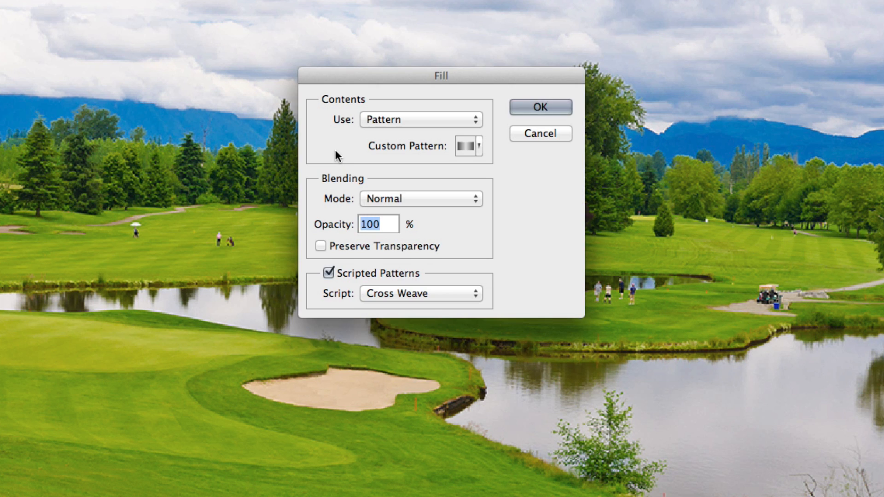
{"action": "mouse_move", "coordinate": [328, 288]}
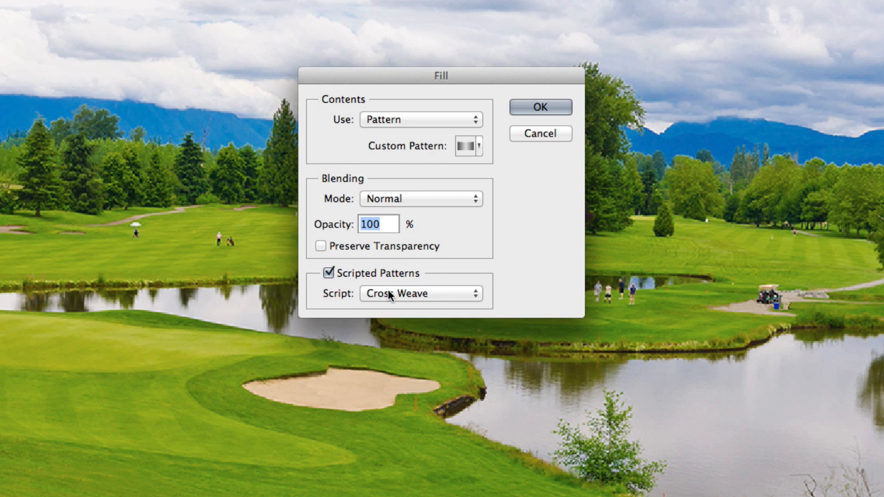
{"action": "mouse_move", "coordinate": [456, 279]}
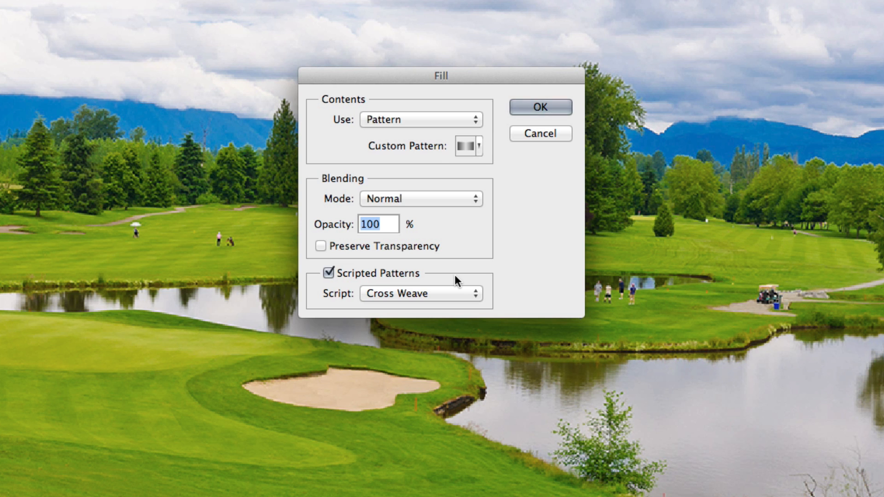
{"action": "left_click", "coordinate": [421, 294]}
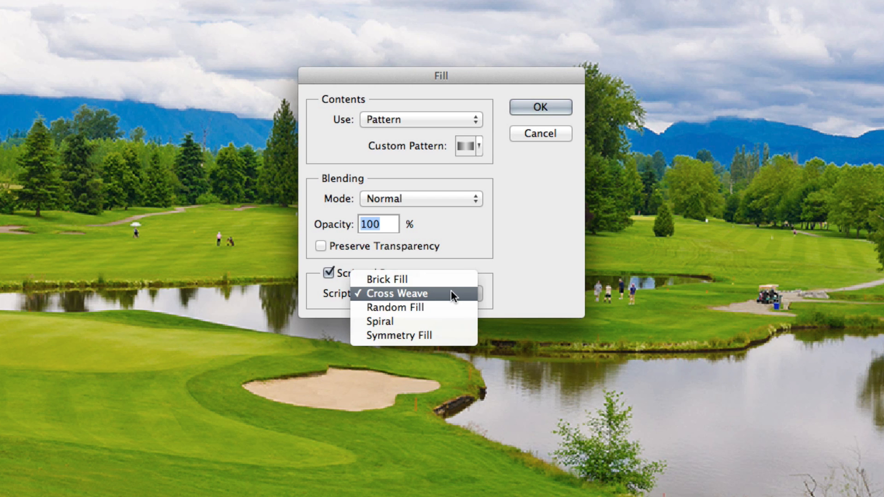
{"action": "mouse_move", "coordinate": [449, 295]}
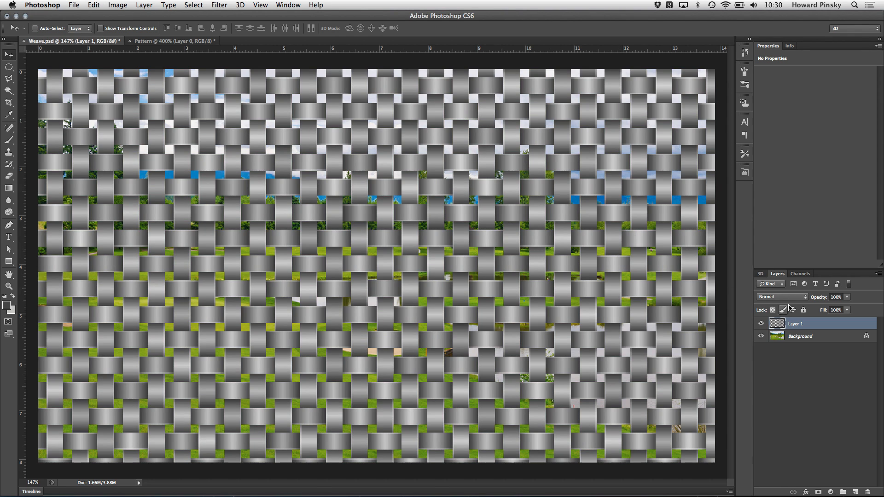
Change the weave layer's blend mode from Normal to Multiply.
{"action": "left_click", "coordinate": [782, 297]}
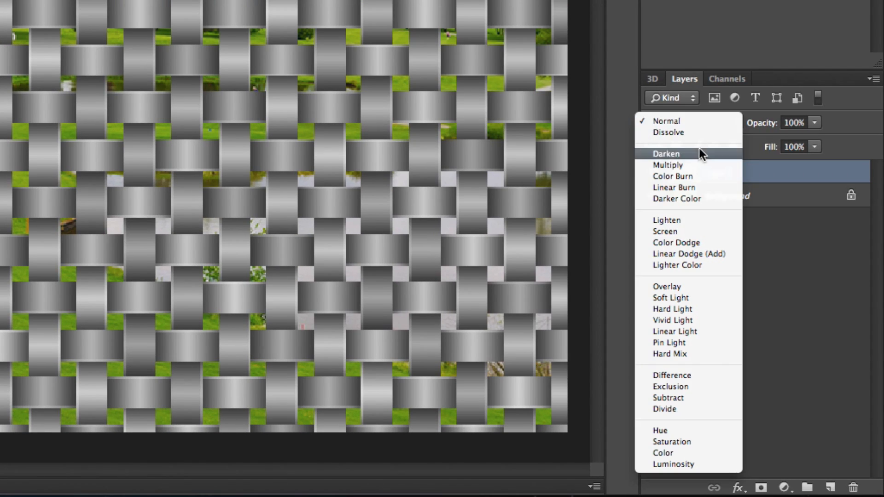
{"action": "left_click", "coordinate": [667, 165]}
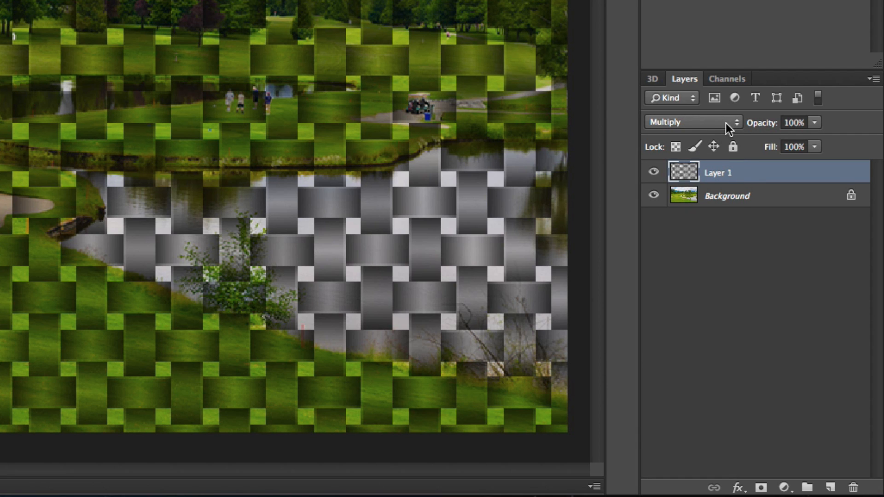
{"action": "left_click", "coordinate": [692, 122]}
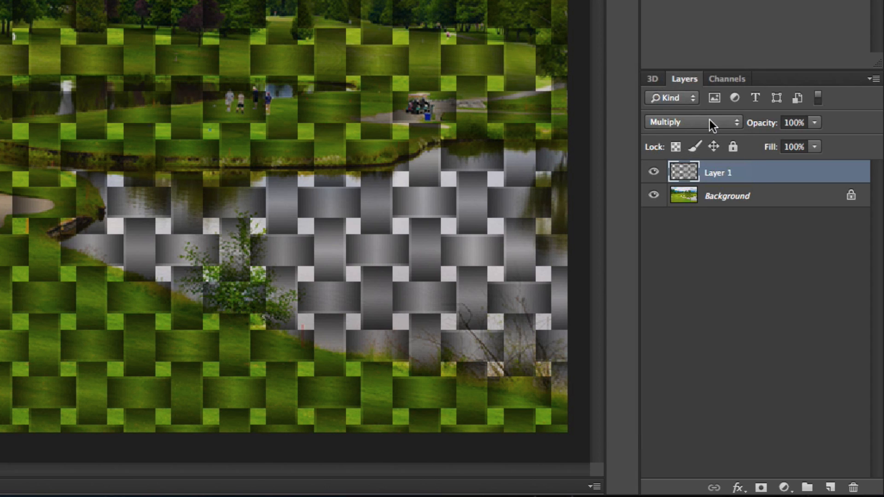
Add a Levels adjustment with midtones at 1.21 and the white point at 191.
{"action": "left_click", "coordinate": [786, 487]}
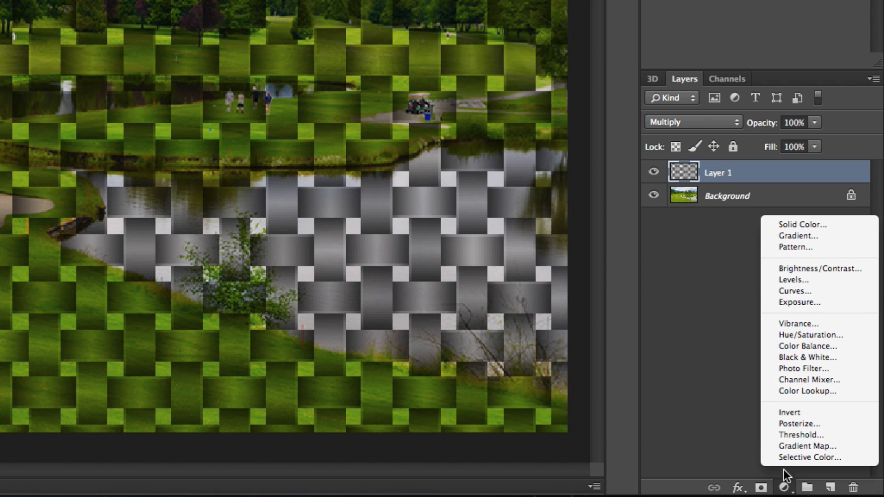
{"action": "left_click", "coordinate": [796, 280]}
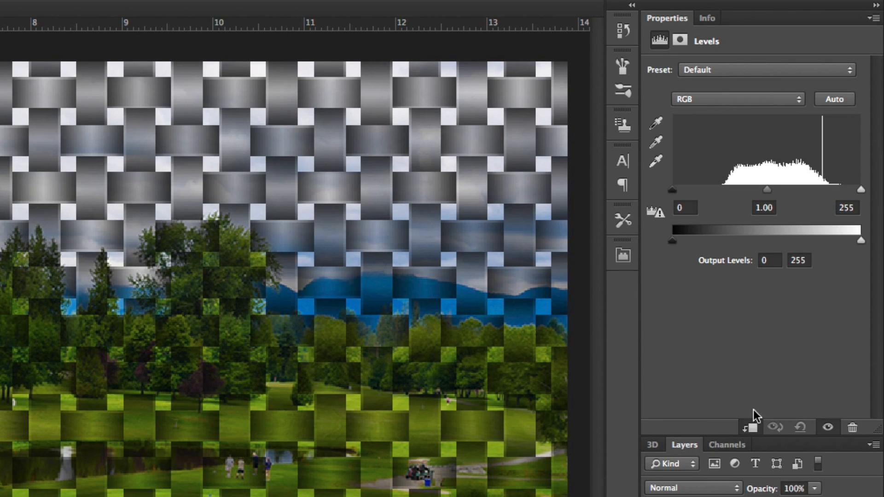
{"action": "mouse_move", "coordinate": [767, 440]}
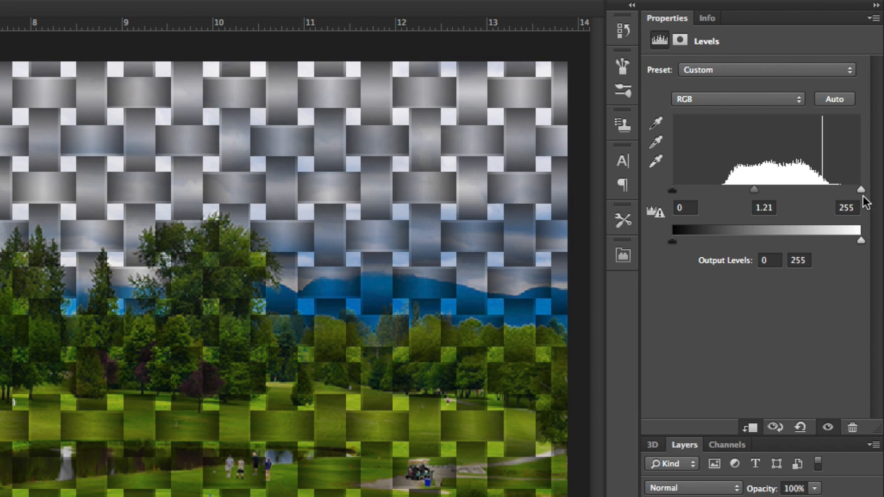
{"action": "left_click_drag", "start_coordinate": [861, 189], "coordinate": [828, 189]}
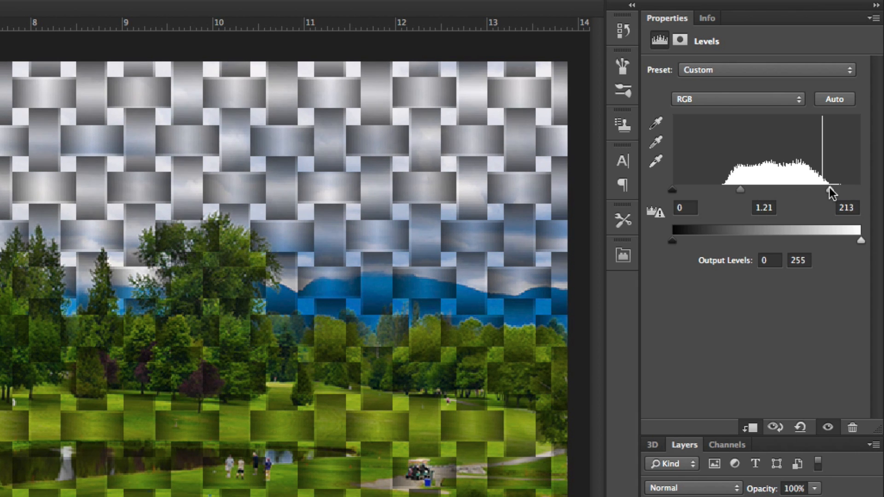
{"action": "left_click_drag", "start_coordinate": [829, 190], "coordinate": [811, 190]}
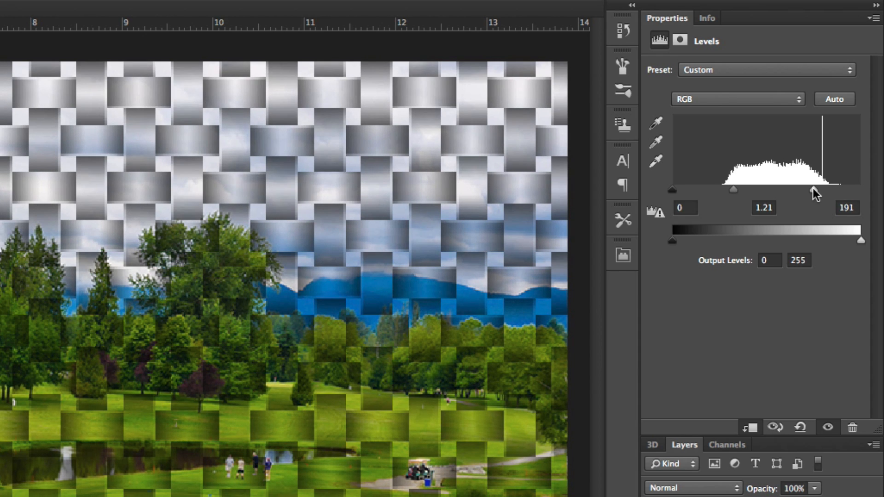
{"action": "left_click_drag", "start_coordinate": [815, 189], "coordinate": [810, 189]}
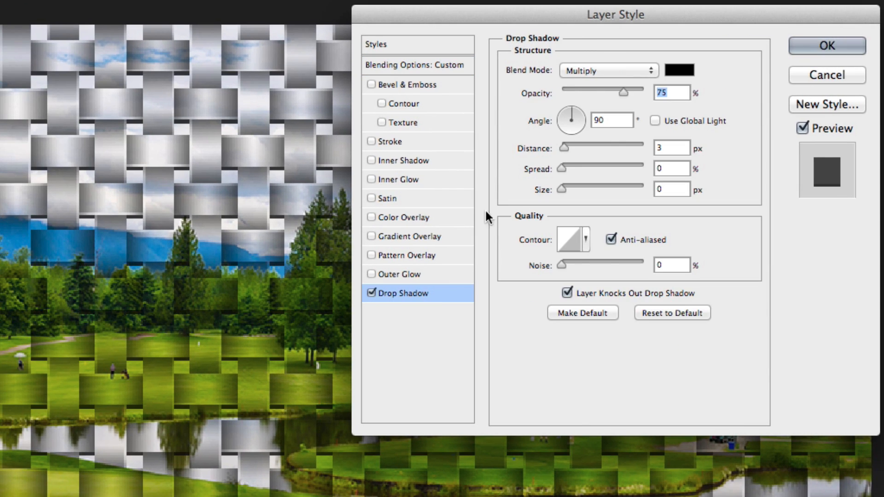
Replace the drop shadow on Layer 1 with a 32 px black outside stroke.
{"action": "left_click_drag", "start_coordinate": [547, 186], "coordinate": [570, 186]}
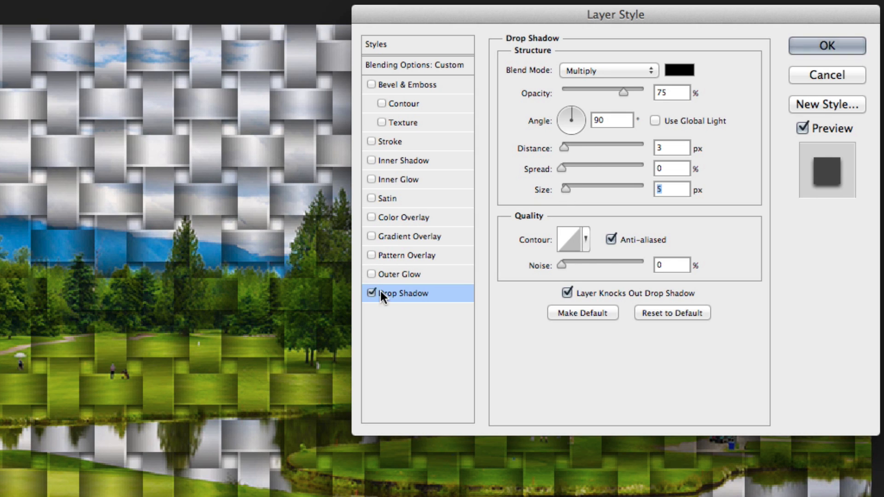
{"action": "left_click", "coordinate": [386, 141]}
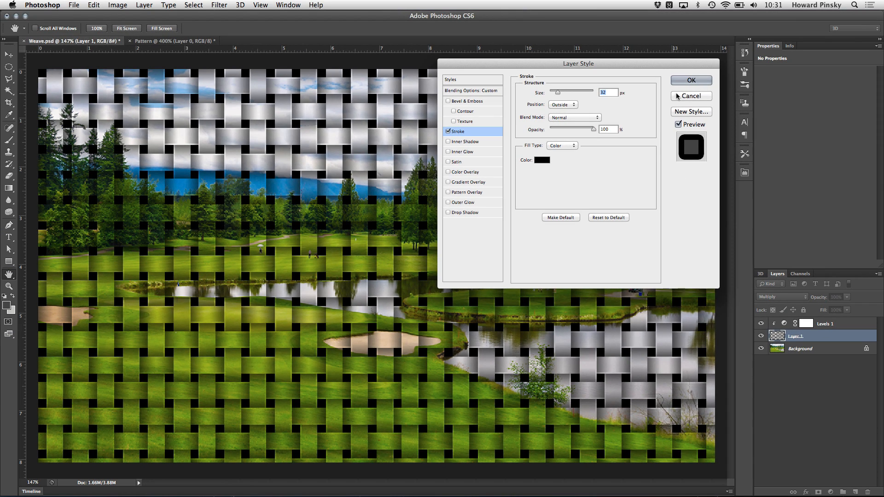
{"action": "left_click", "coordinate": [691, 80]}
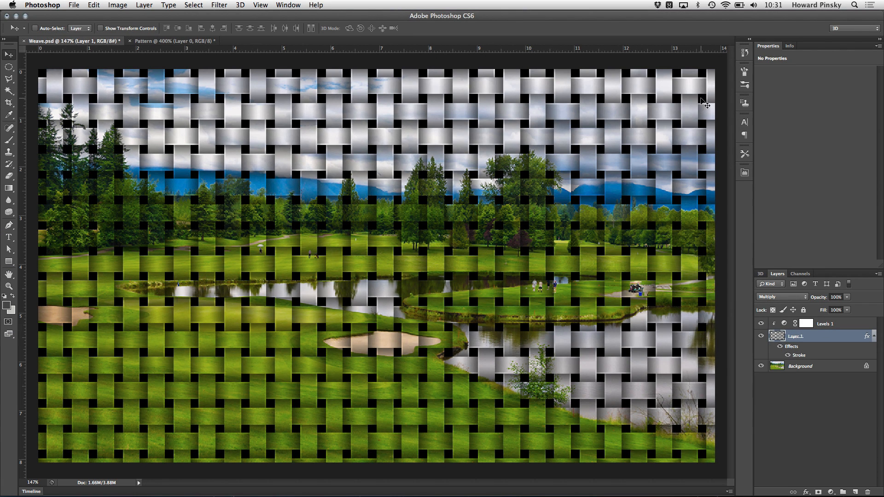